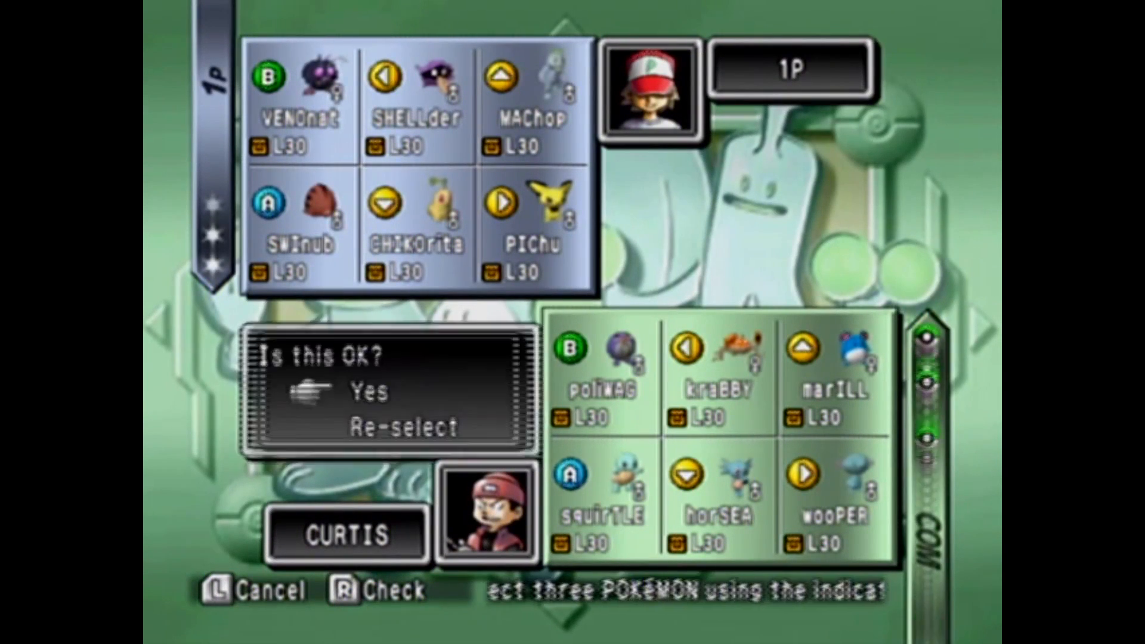
{"action": "left_click", "coordinate": [372, 388]}
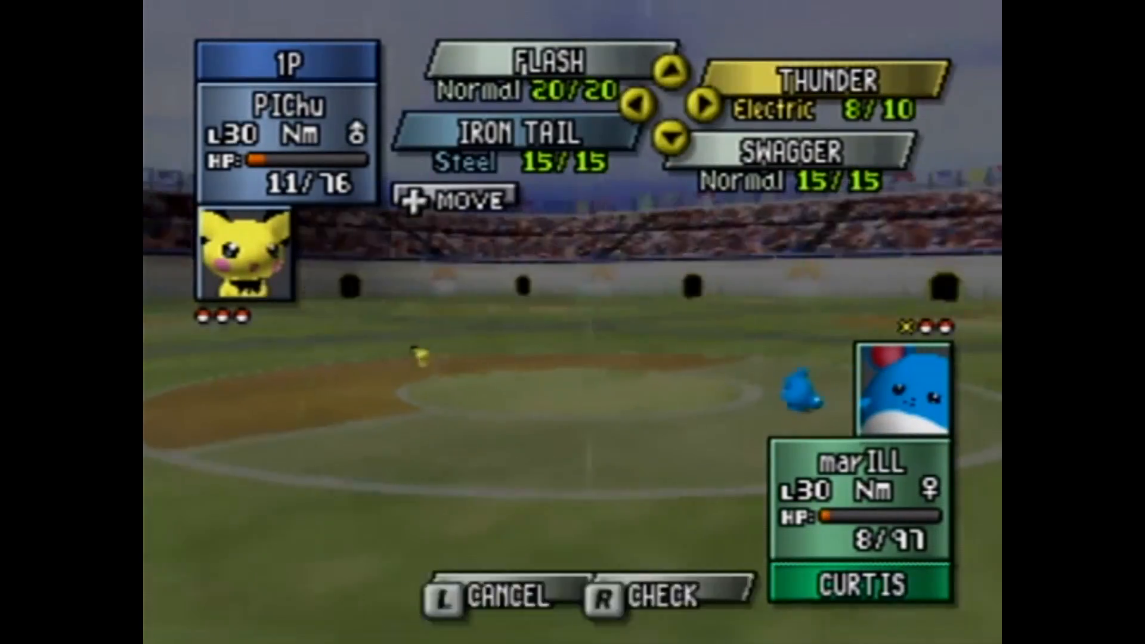
{"action": "left_click", "coordinate": [818, 87]}
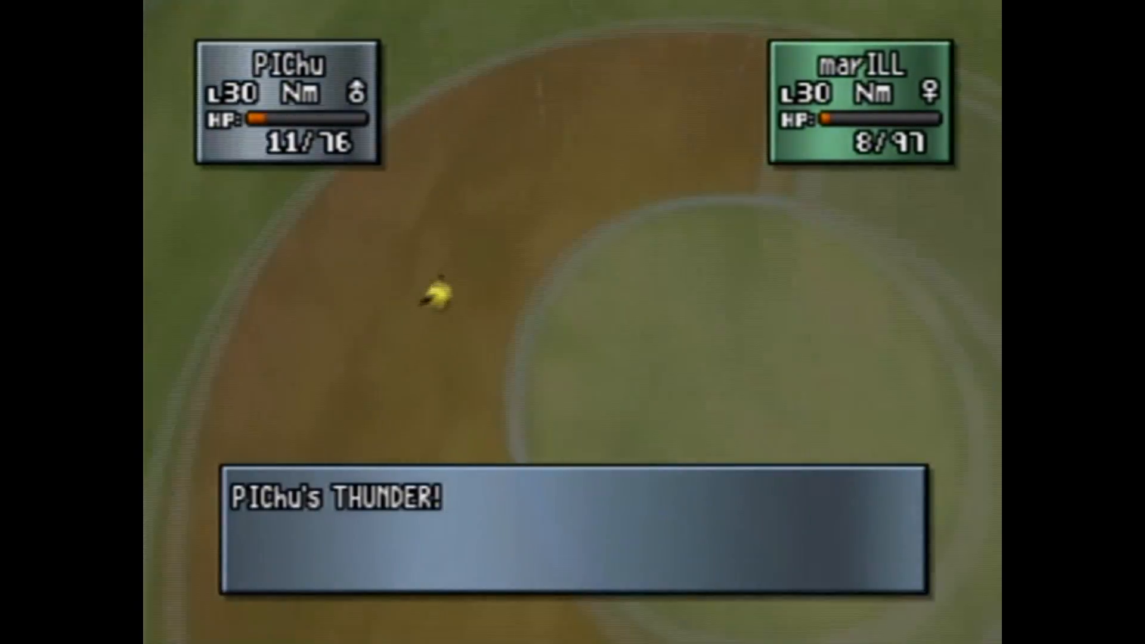